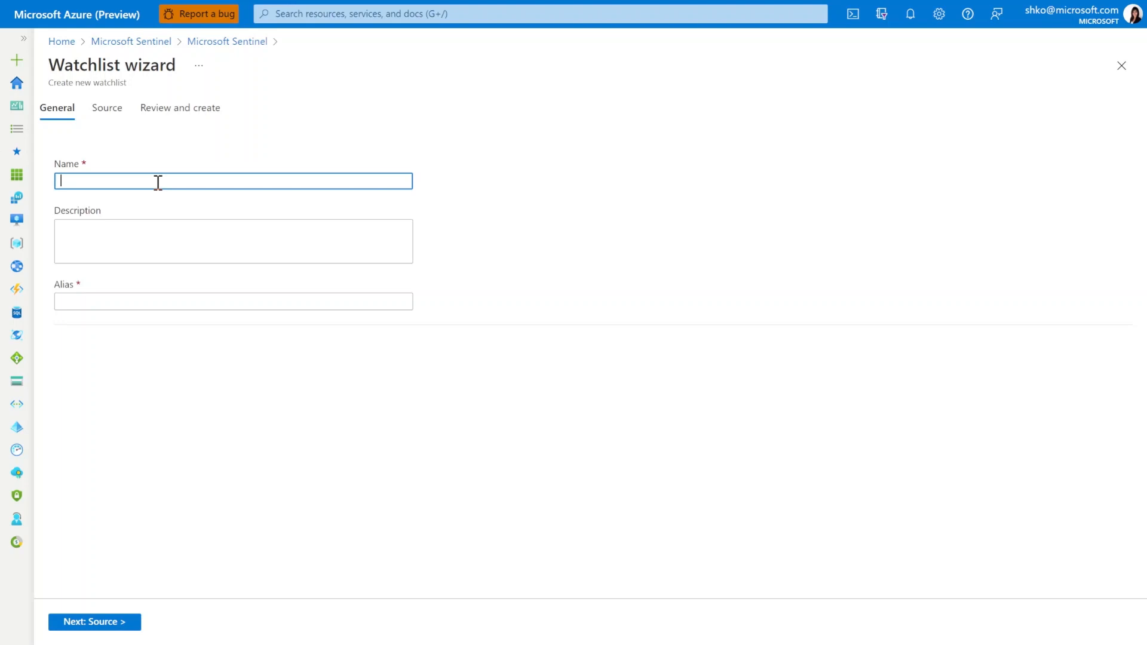
Enter MaxMindCityDemo as the watchlist name and continue to the Source settings.
text(MaxMind)
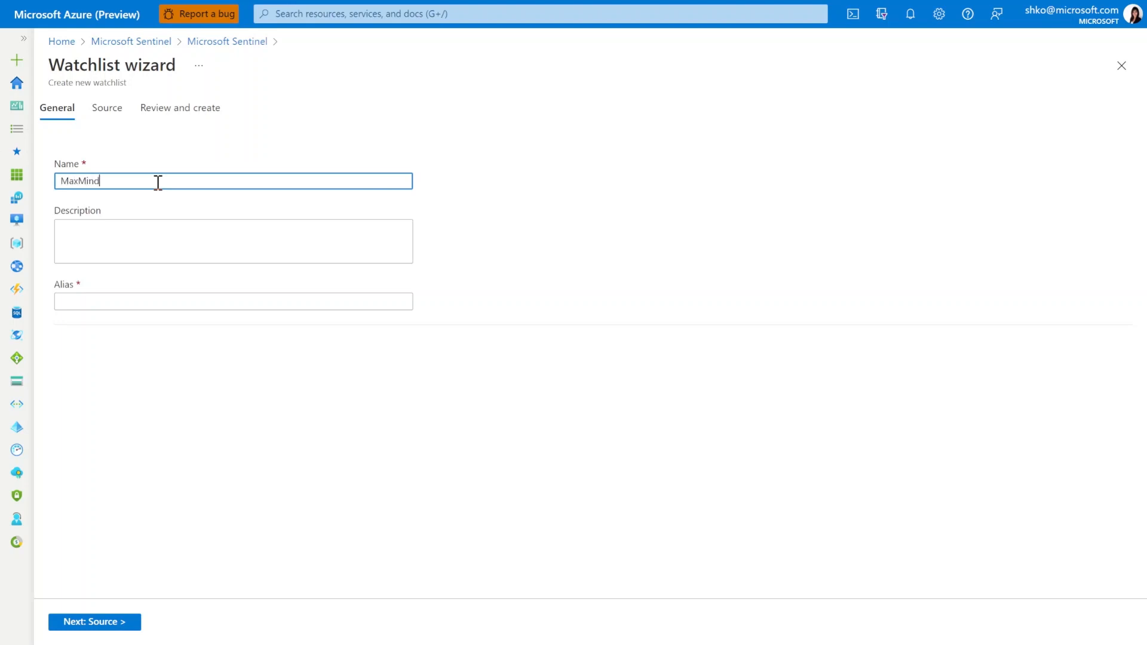
text(CityDemo)
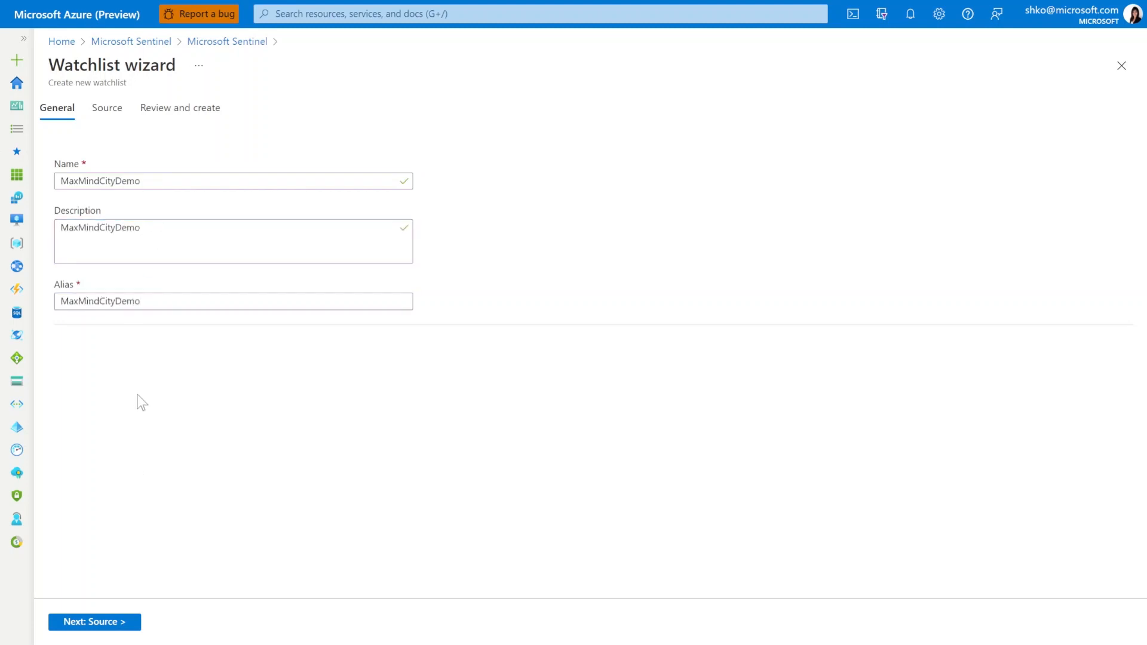
click(94, 621)
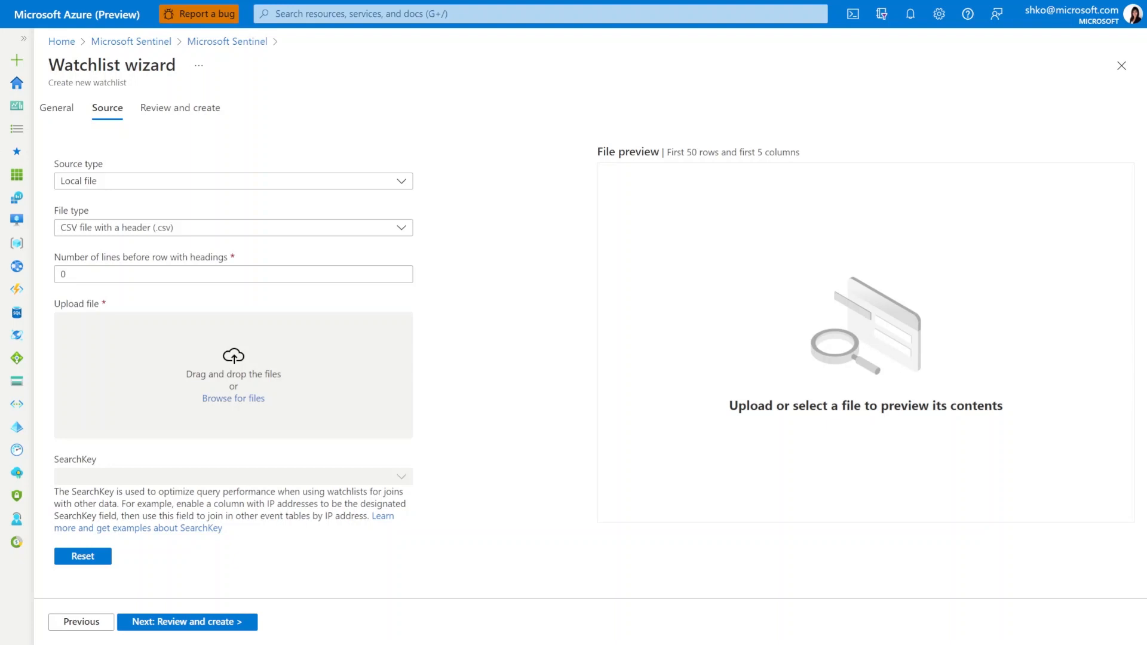
Choose Azure Storage (Preview) as the watchlist source type.
click(234, 182)
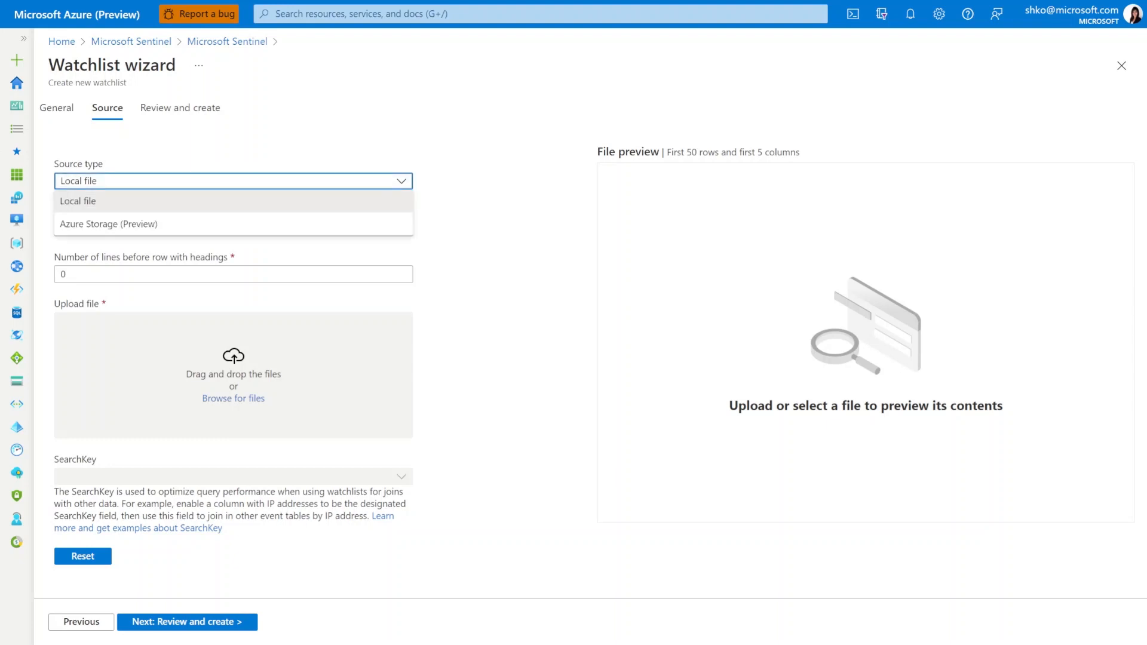
click(110, 225)
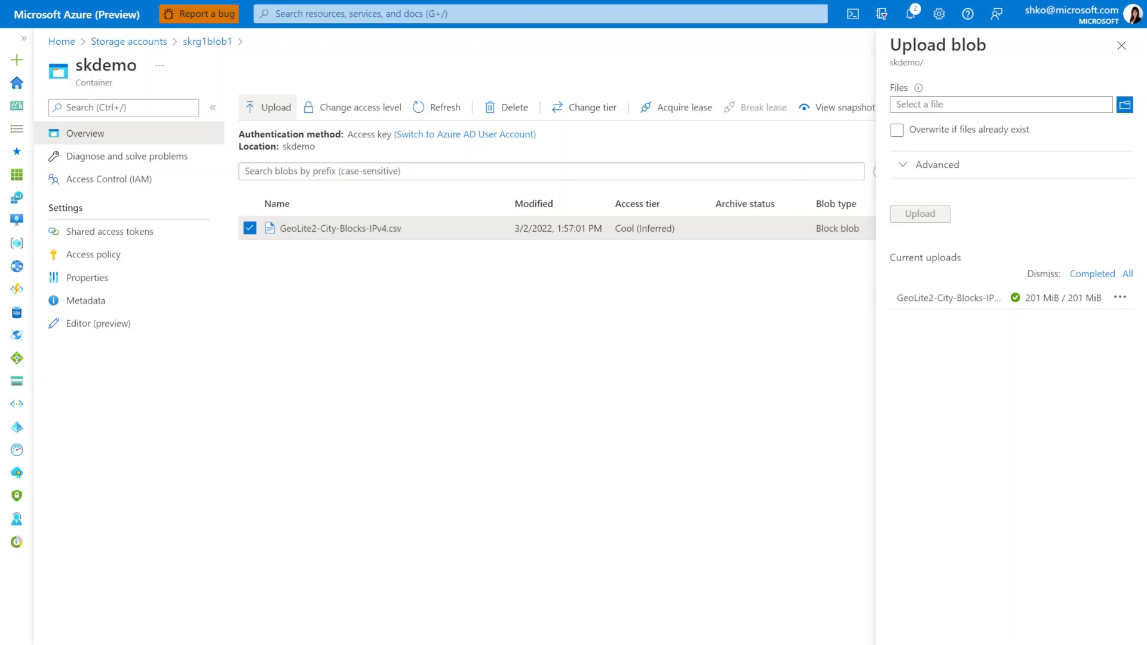
Generate a read-permission SAS token for GeoLite2-City-Blocks-IPv4.csv and copy its Blob SAS URL.
click(1120, 45)
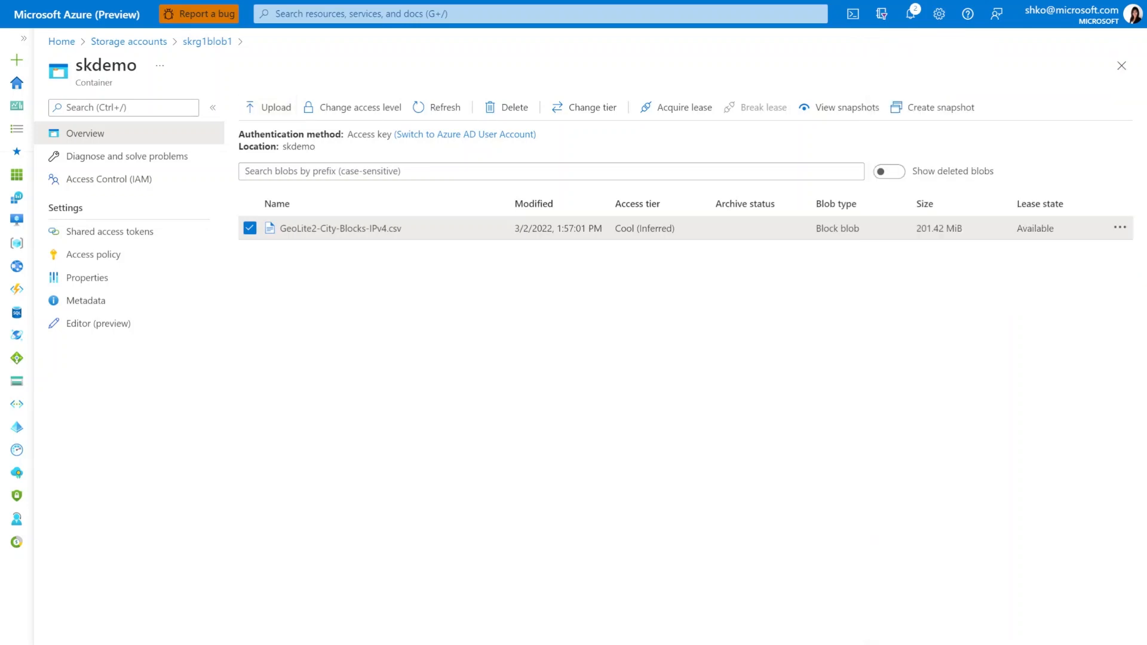
click(1120, 229)
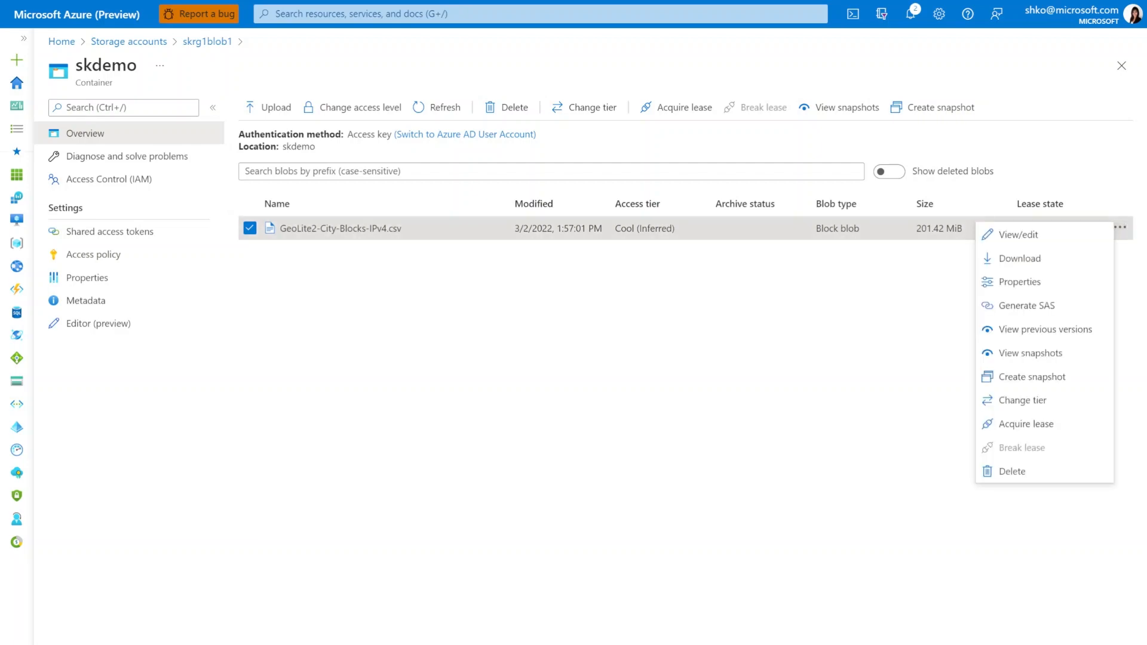
click(1019, 234)
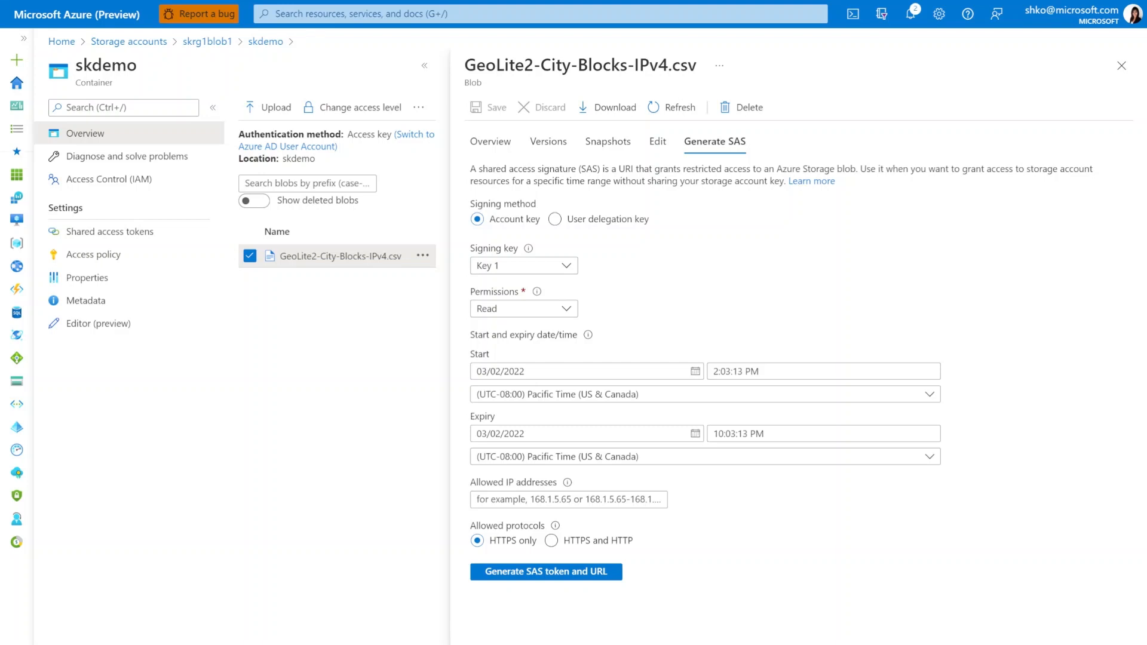
click(545, 571)
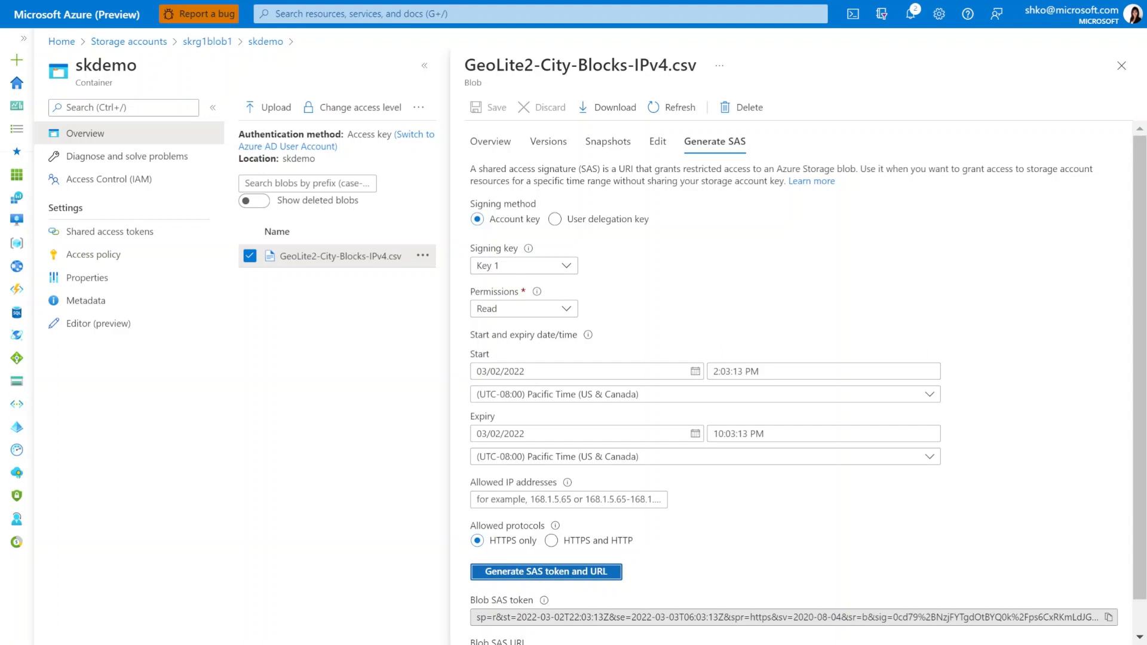
click(1108, 615)
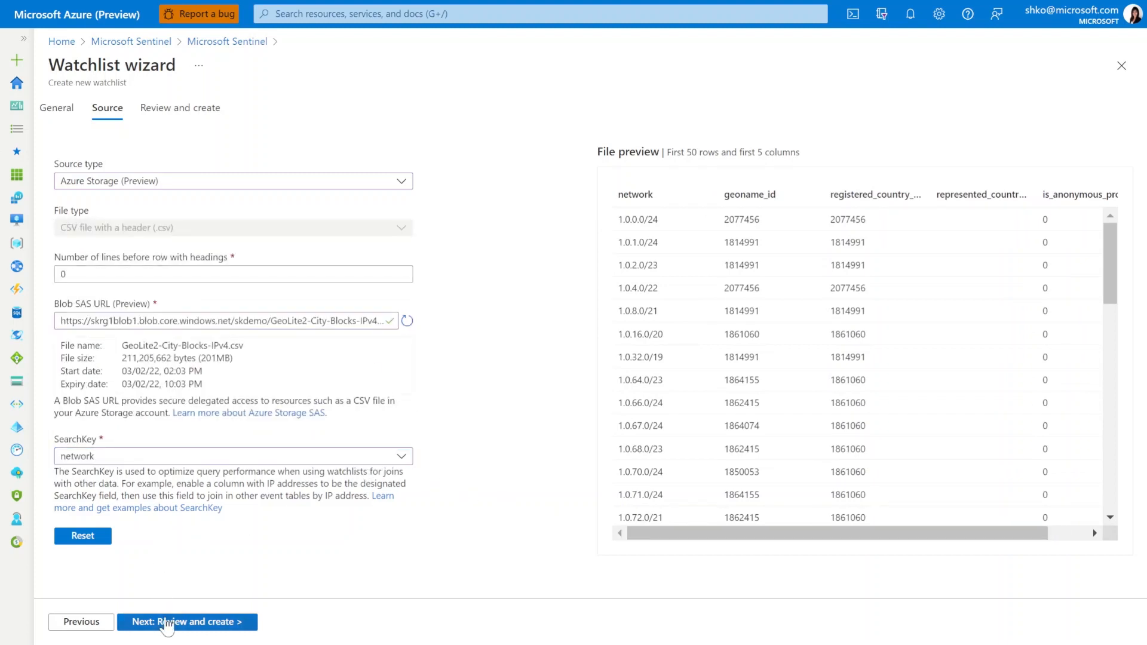
Create the watchlist keyed on network and view the MaxMindGeo entry's queued upload status.
click(187, 621)
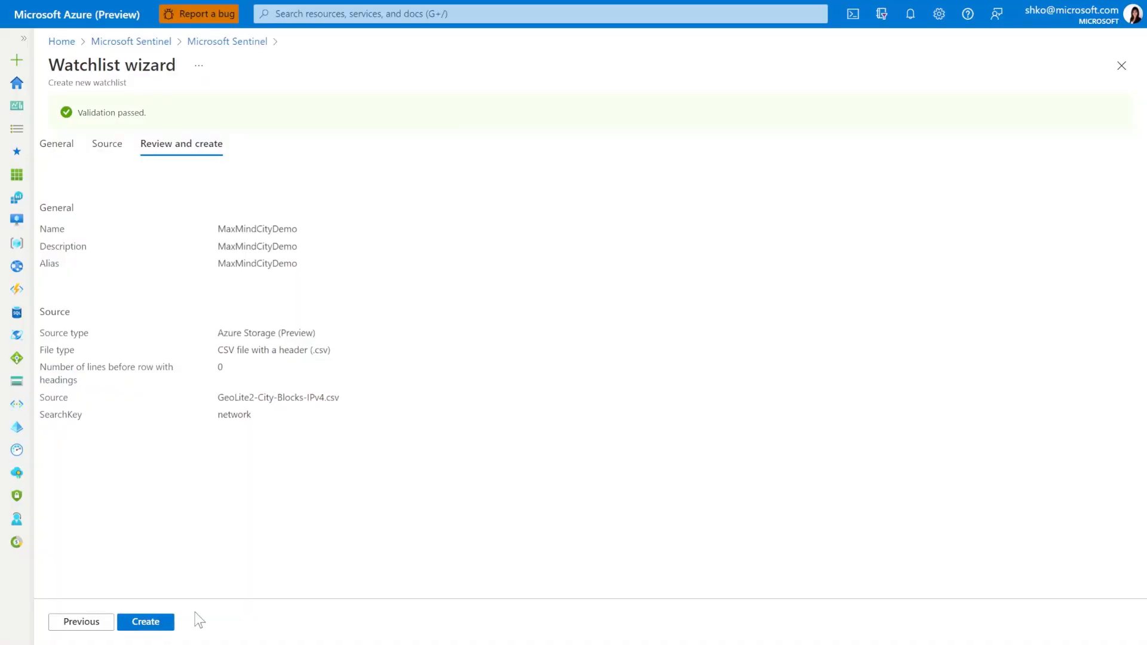
click(145, 621)
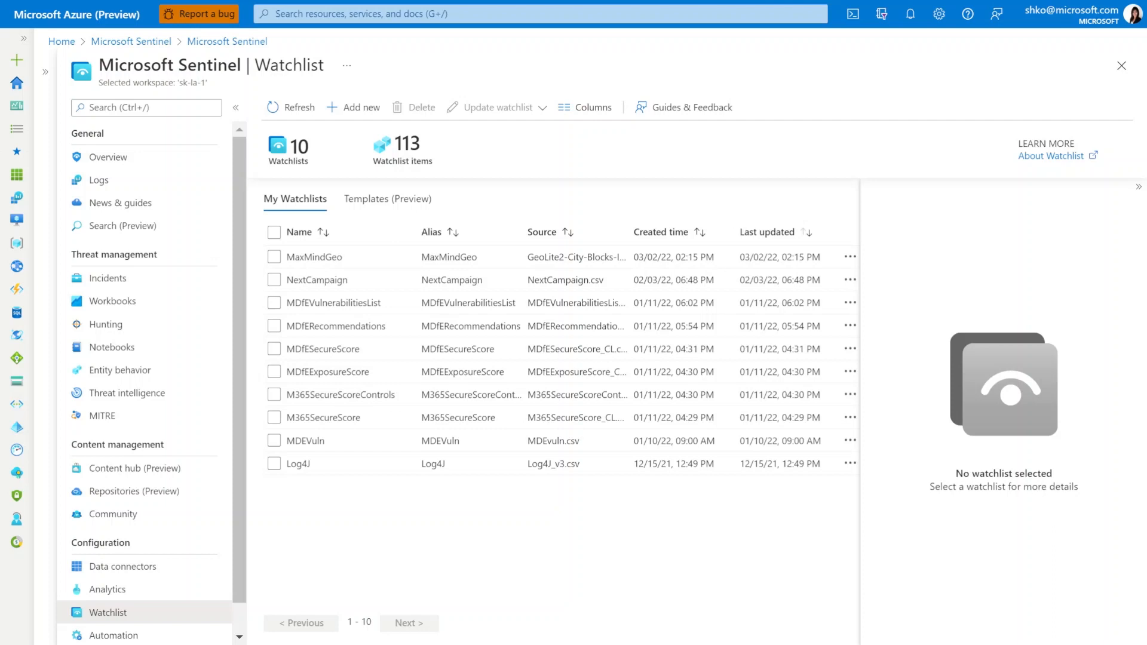
click(314, 256)
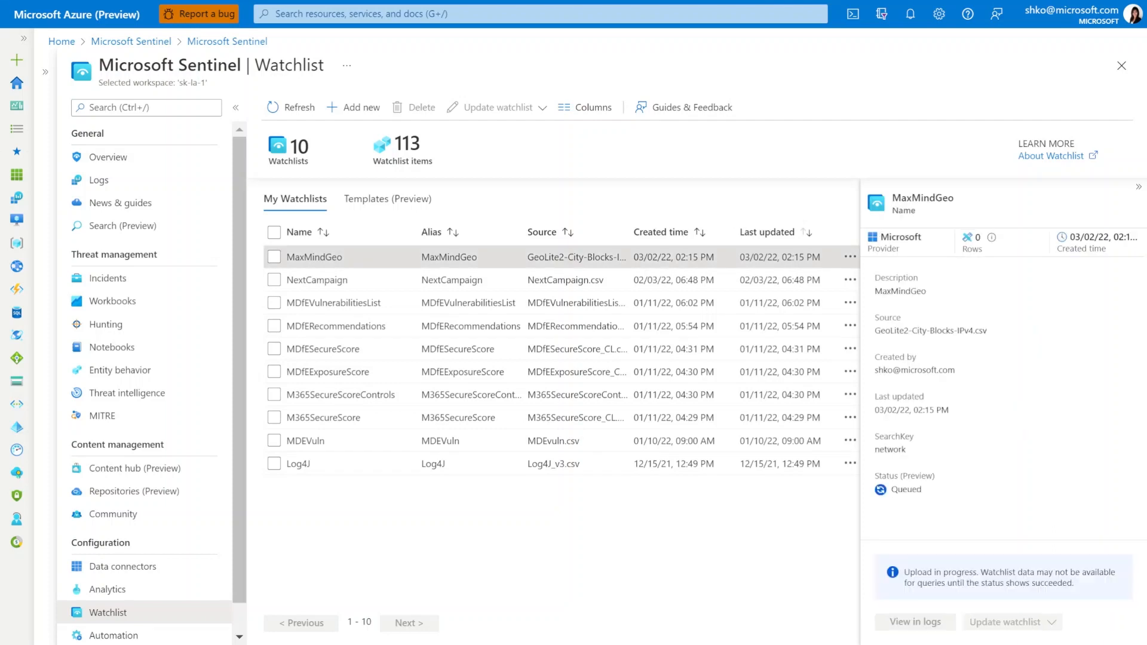